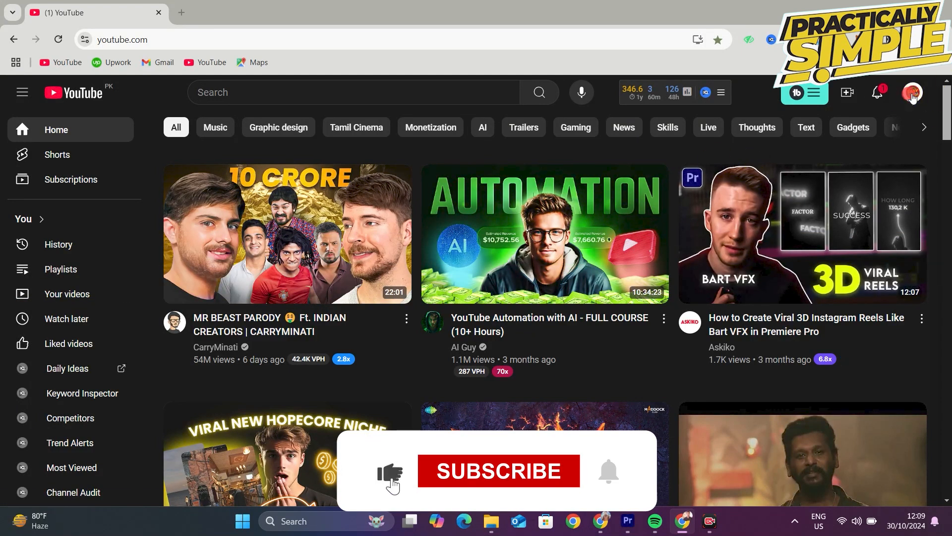
Open YouTube Studio from the profile avatar's account menu
click(912, 93)
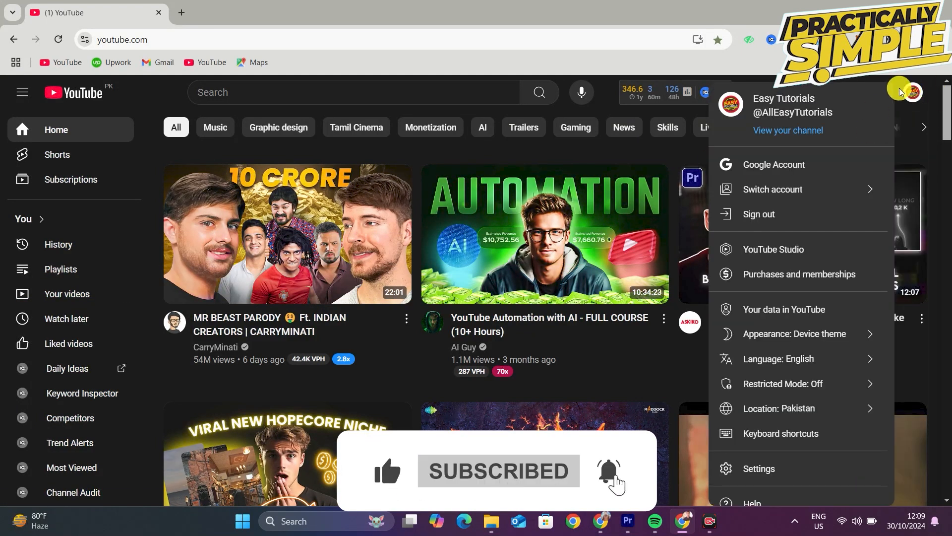
click(773, 249)
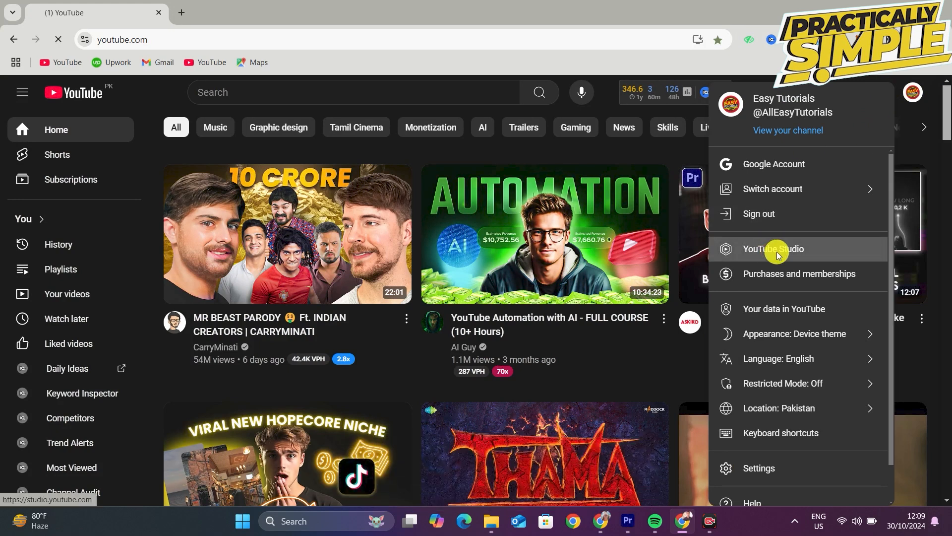
click(774, 249)
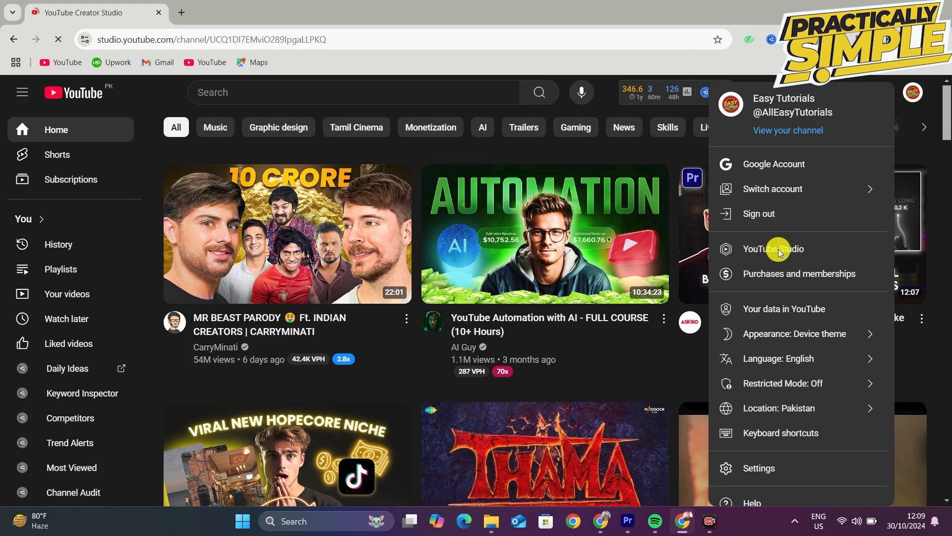
click(772, 249)
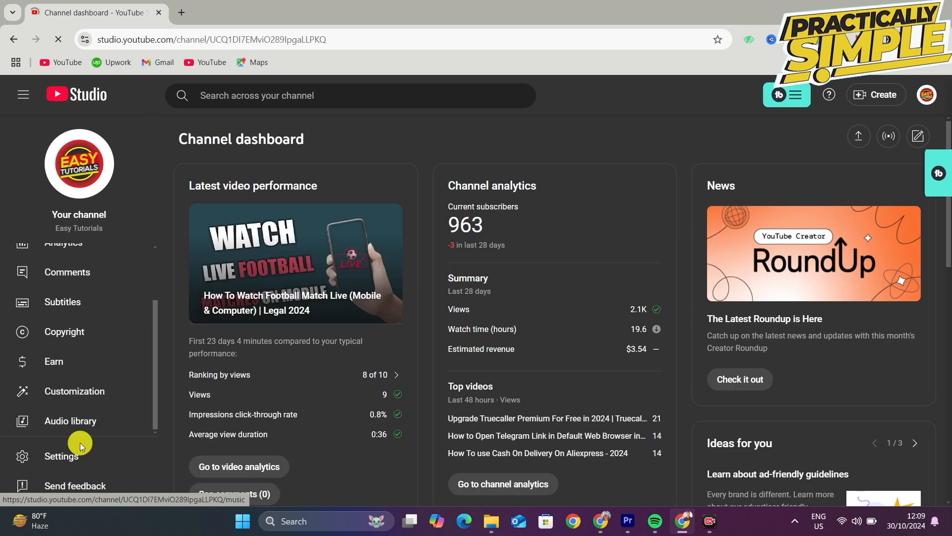
Go to Settings > Channel and open the Advanced settings tab
click(61, 455)
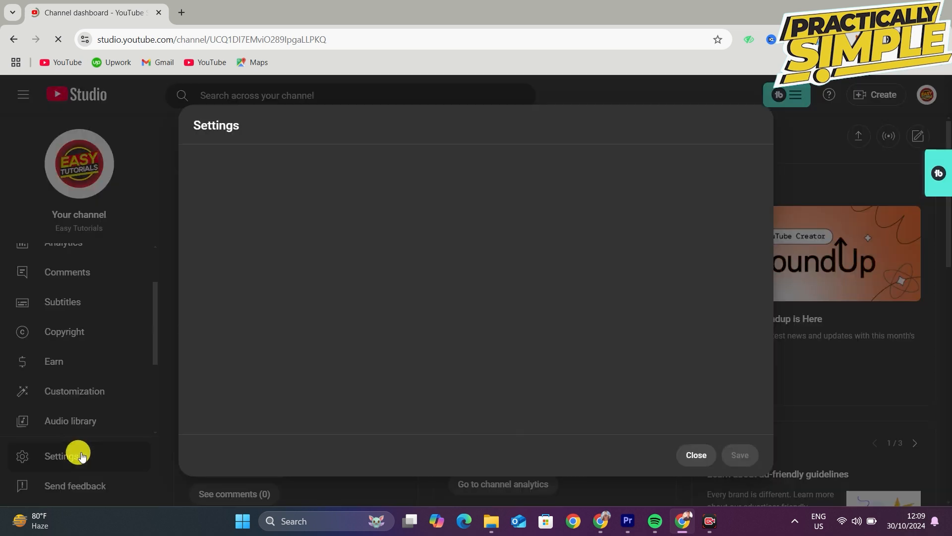
click(61, 456)
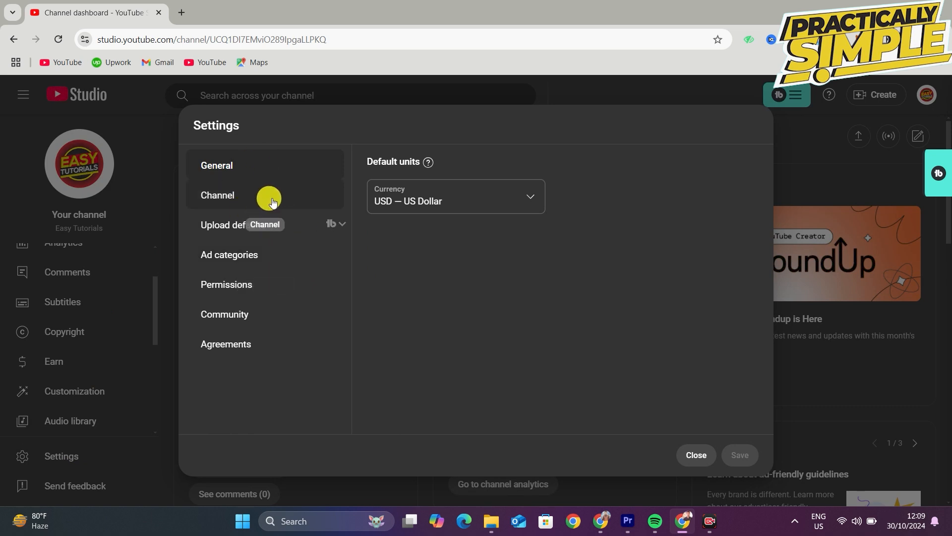
click(218, 195)
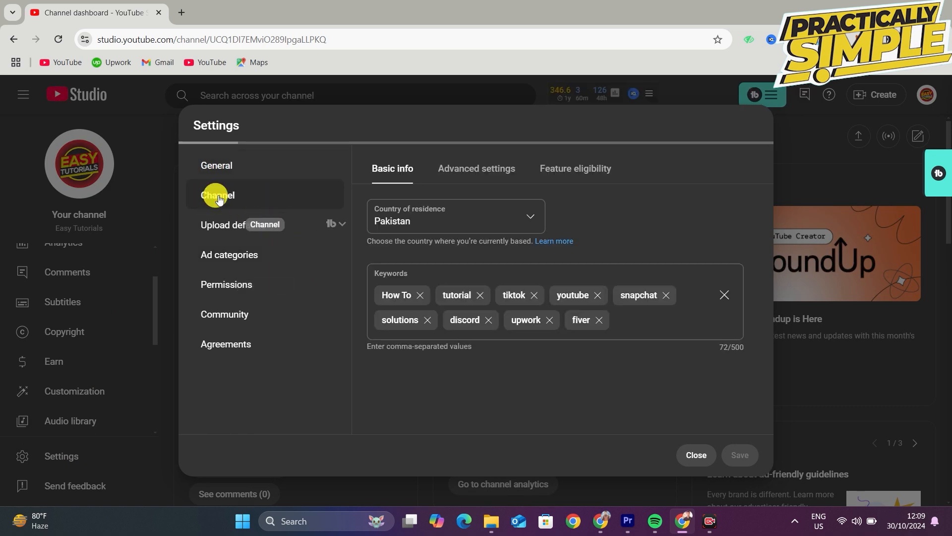
click(476, 168)
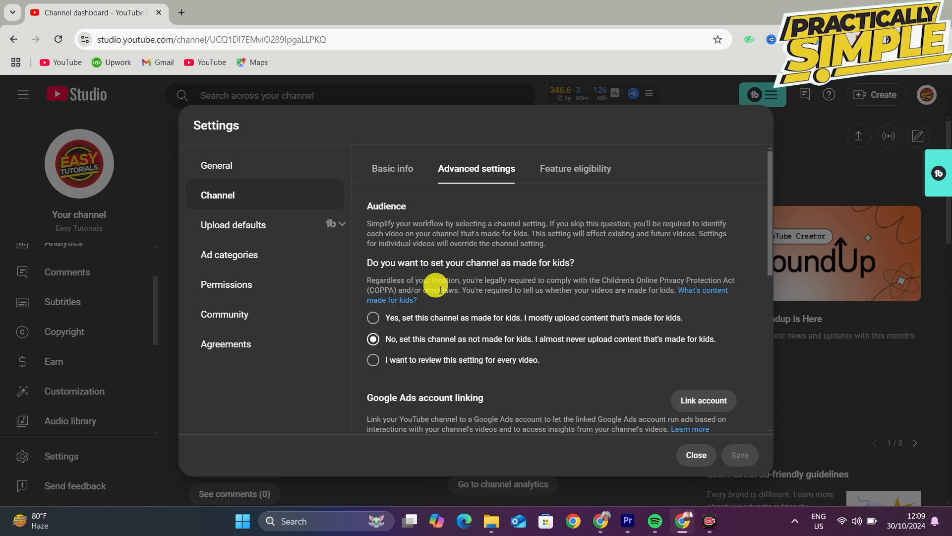
mouse_move(404, 282)
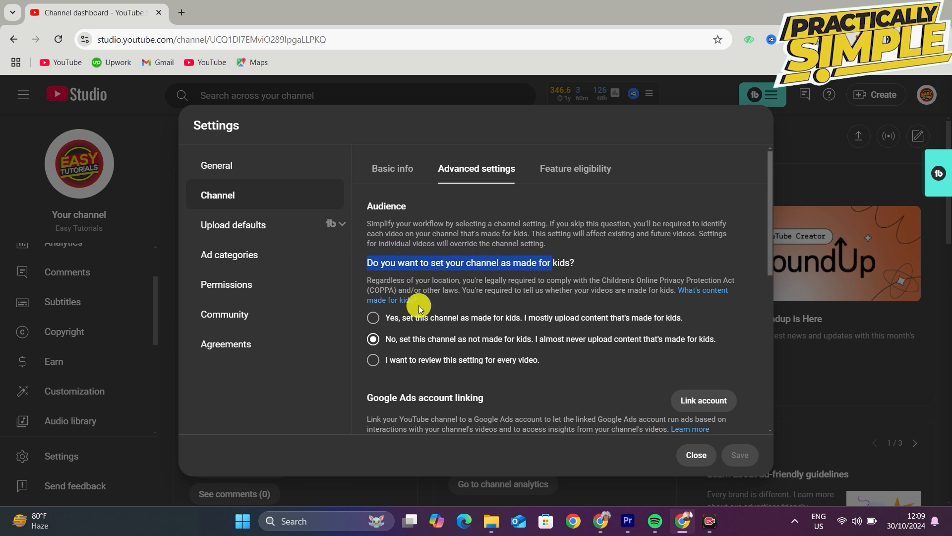
Try marking the channel as made for kids, then discard it to keep not made for kids
click(373, 317)
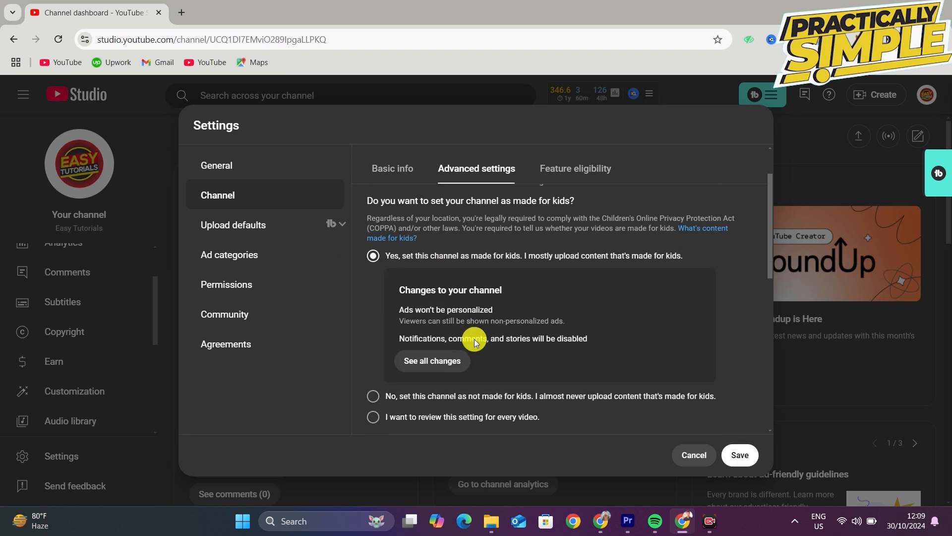
scroll(up, 3)
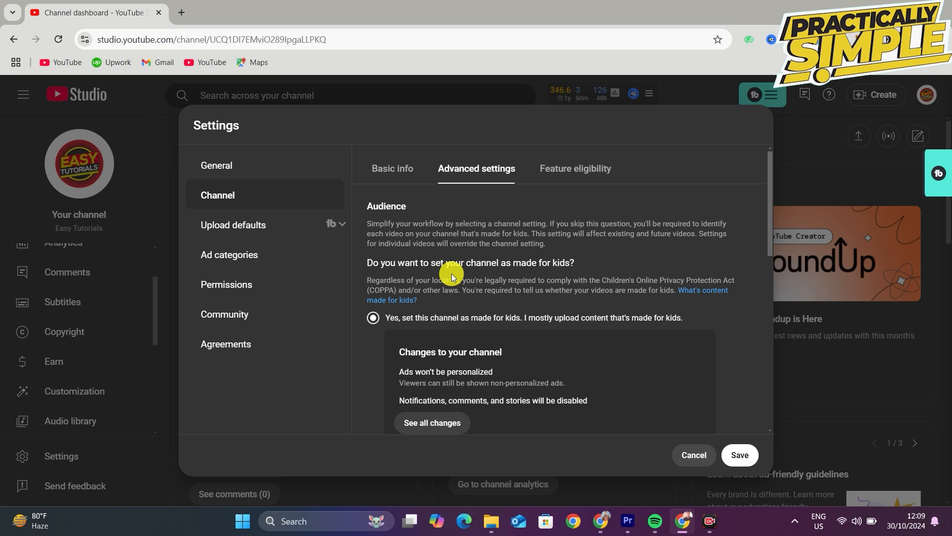
scroll(down, 3)
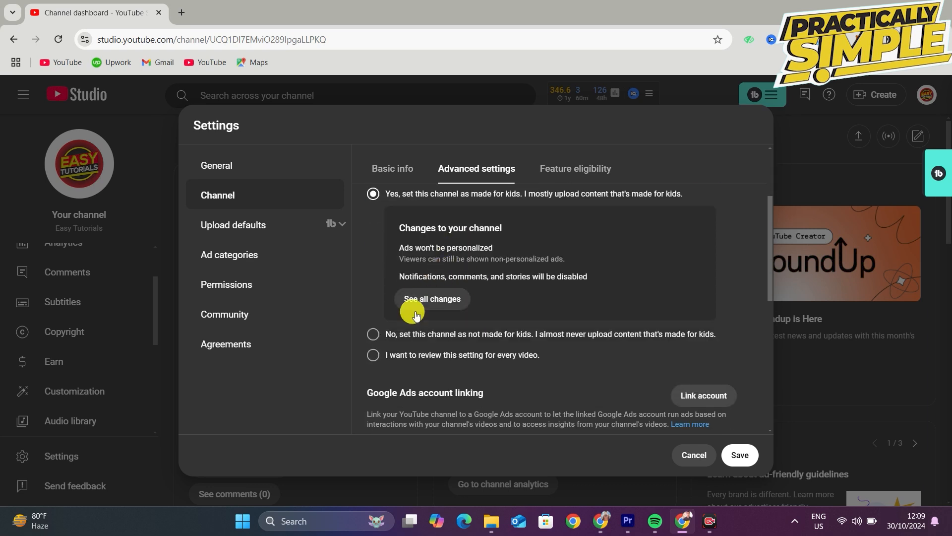
click(373, 333)
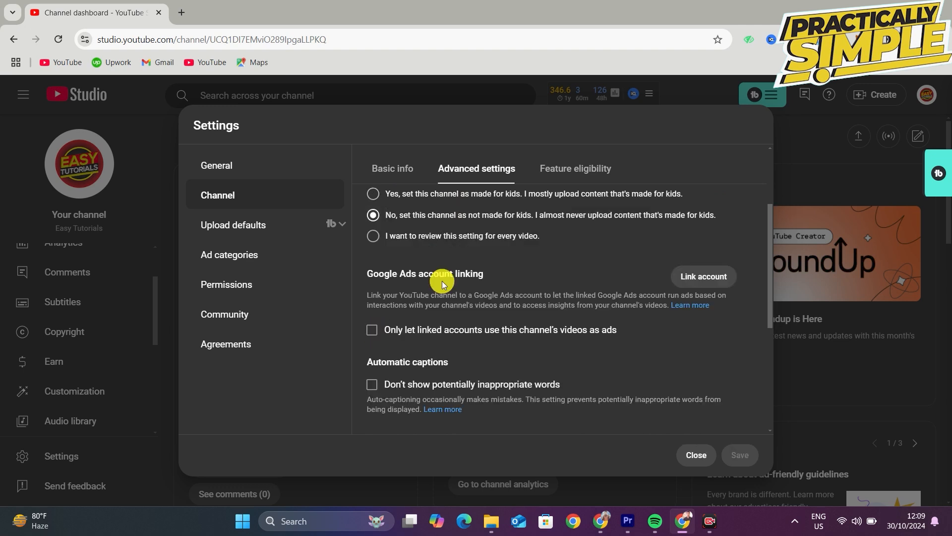
scroll(up, 3)
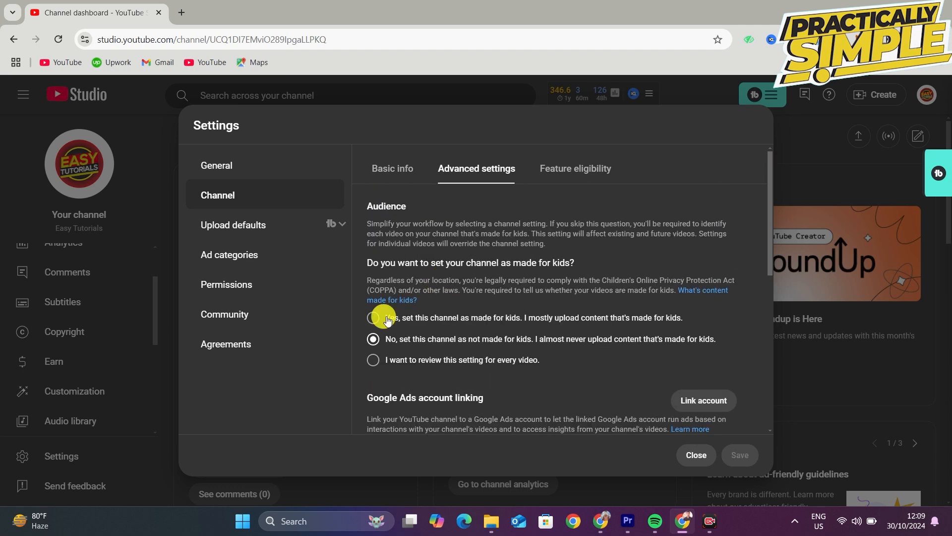
mouse_move(395, 299)
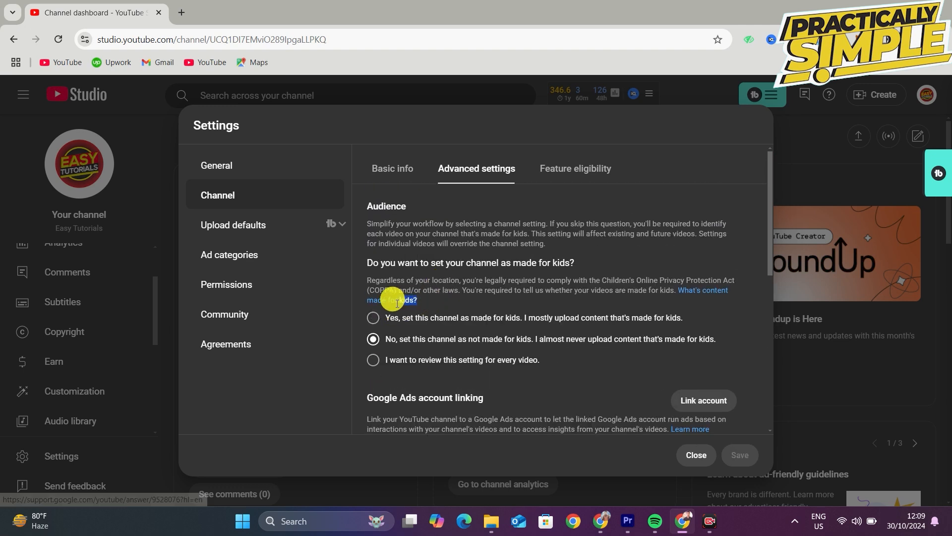
scroll(down, 3)
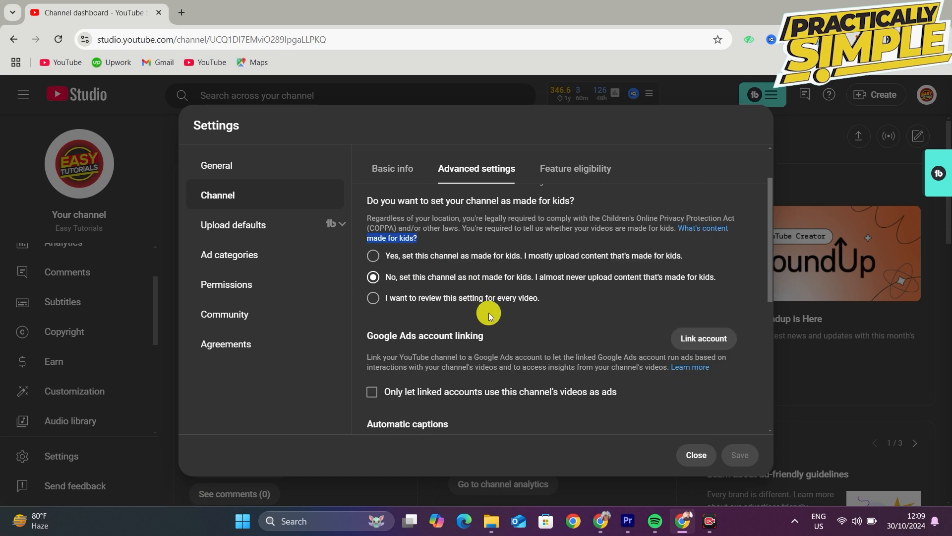
scroll(up, 3)
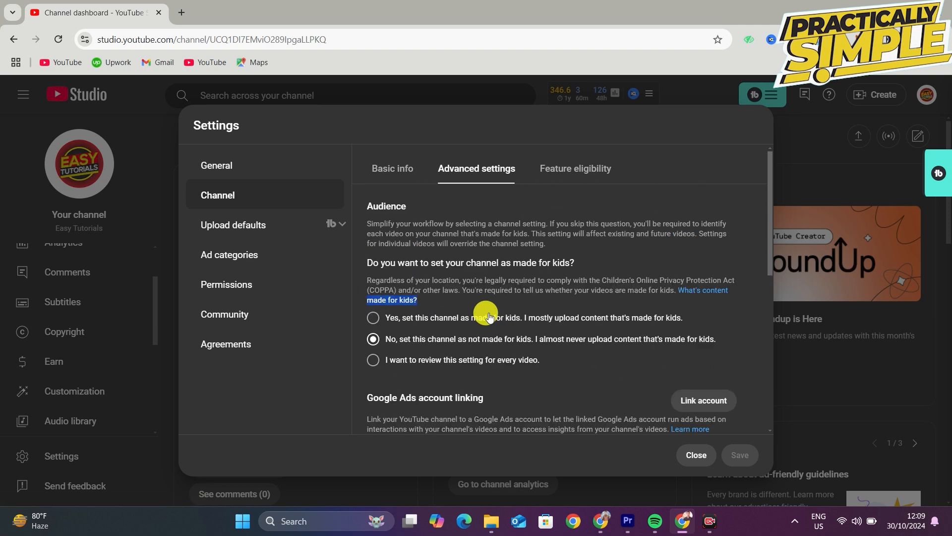
mouse_move(444, 279)
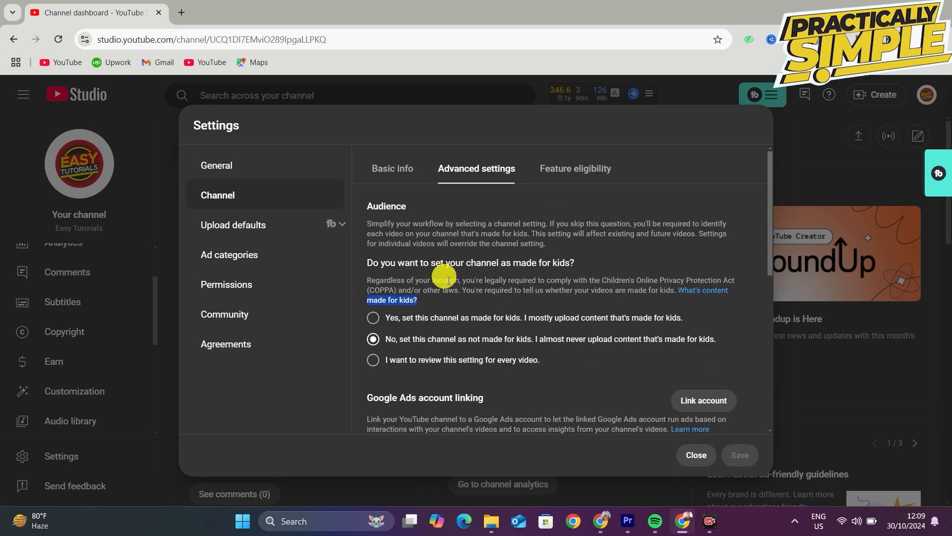
In Community settings, turn channel comments off and back on
click(224, 314)
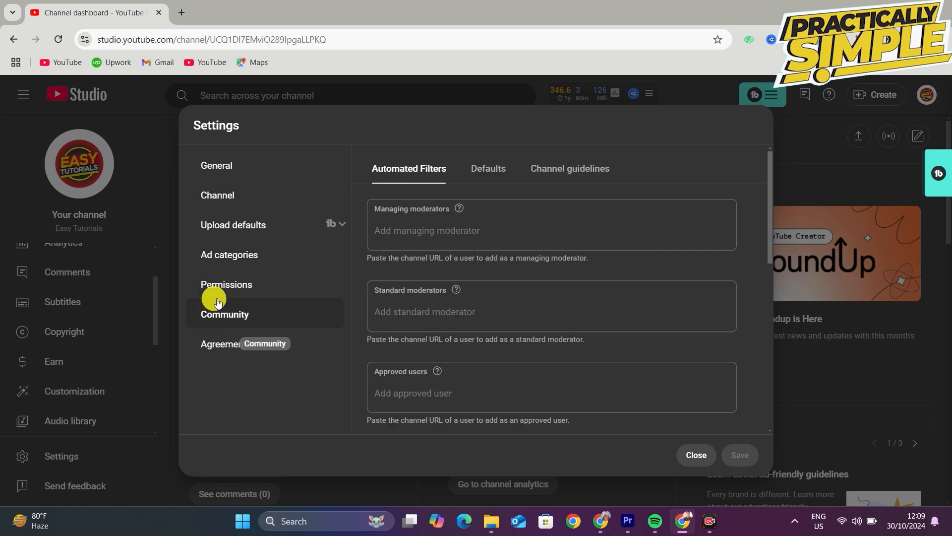
mouse_move(512, 152)
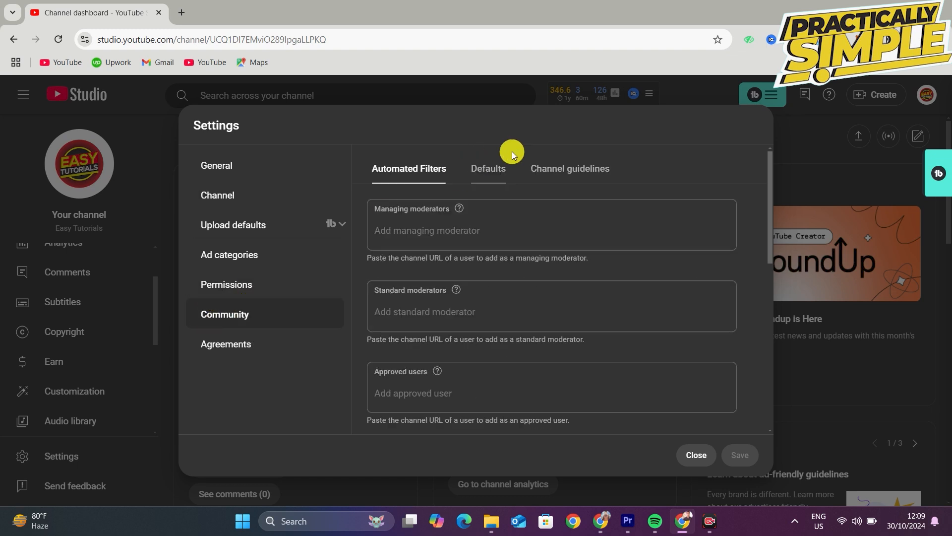
click(488, 169)
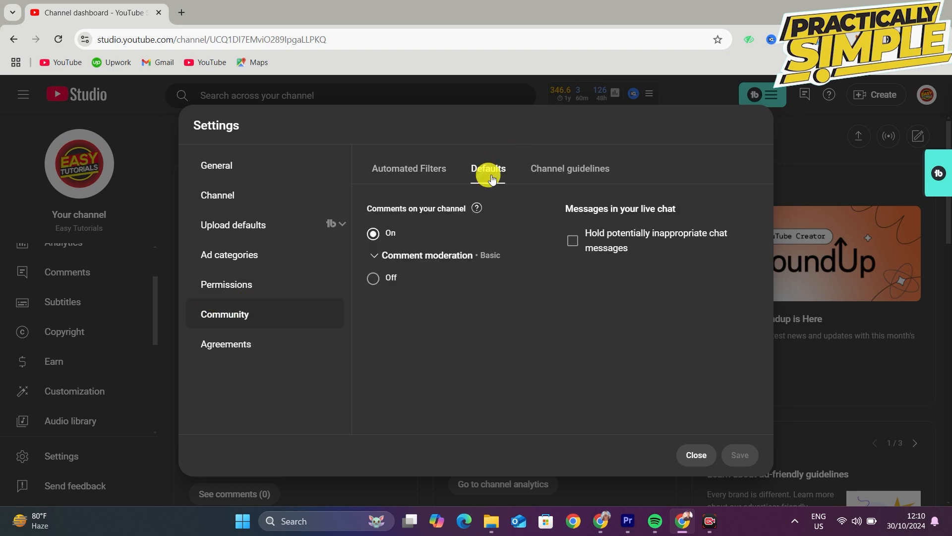
mouse_move(440, 254)
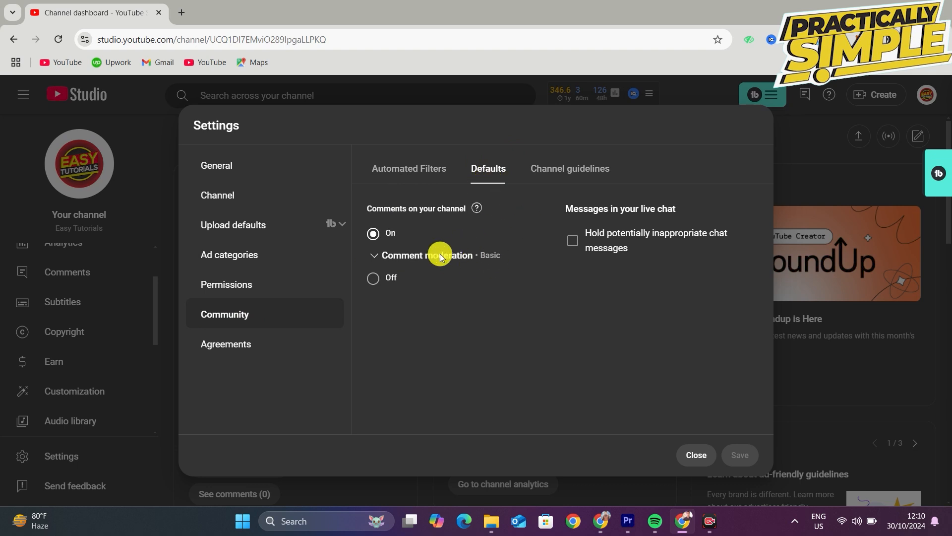
mouse_move(582, 240)
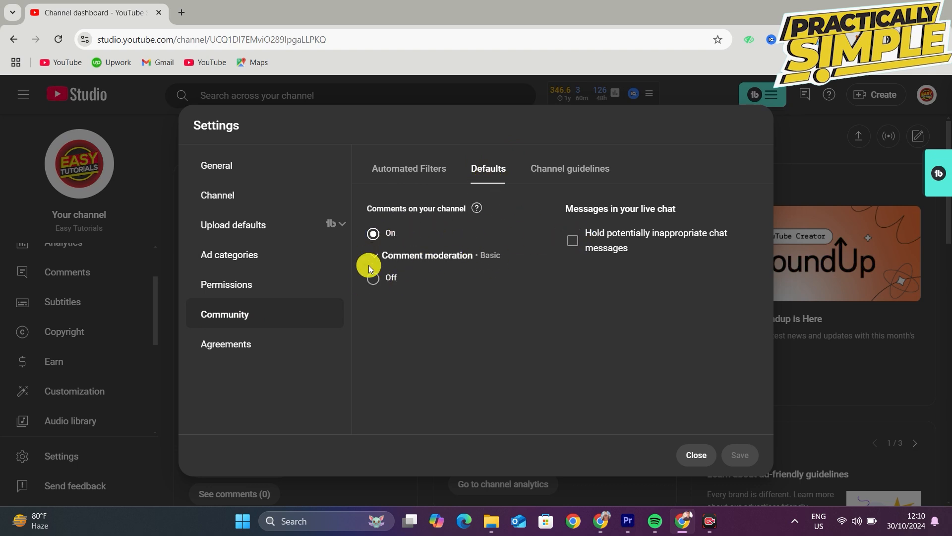
click(373, 277)
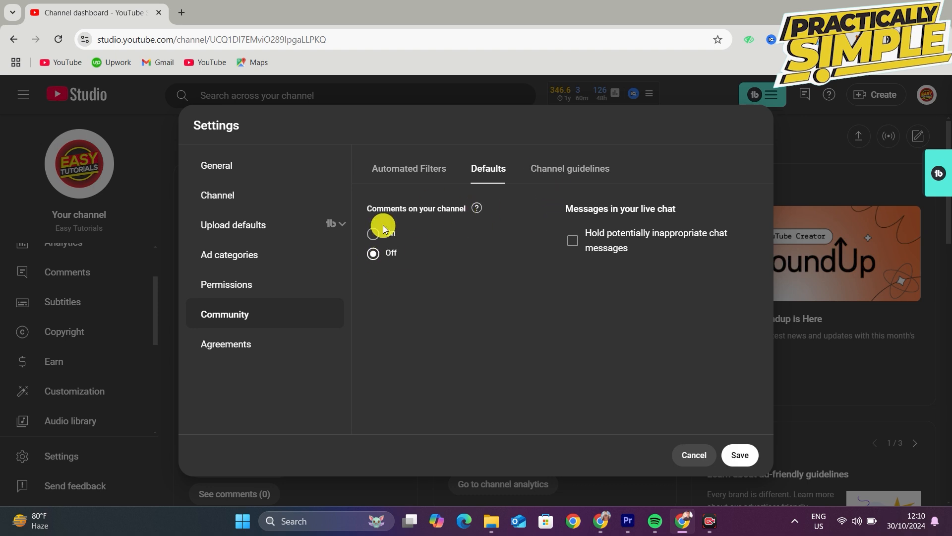
click(373, 234)
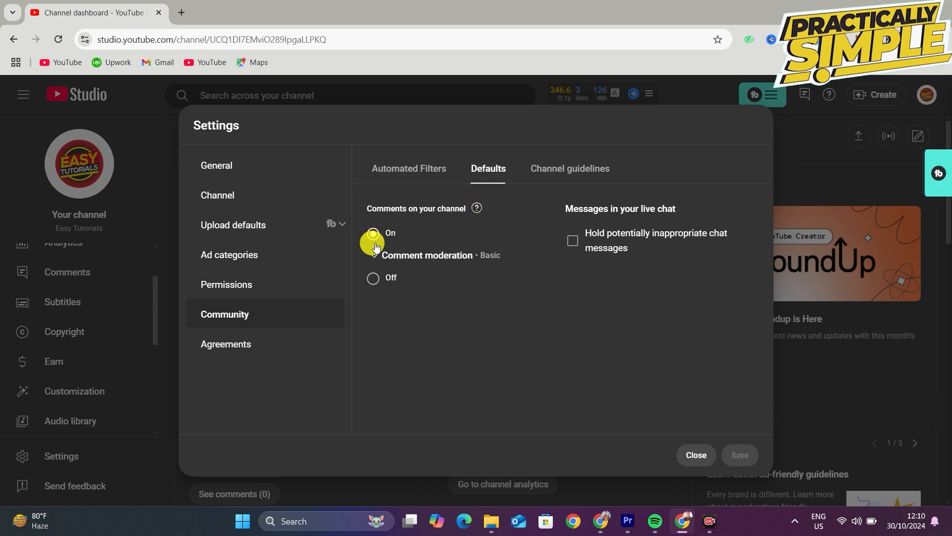
On the Defaults tab, toggle holding inappropriate live chat messages on and off, then close settings
click(409, 168)
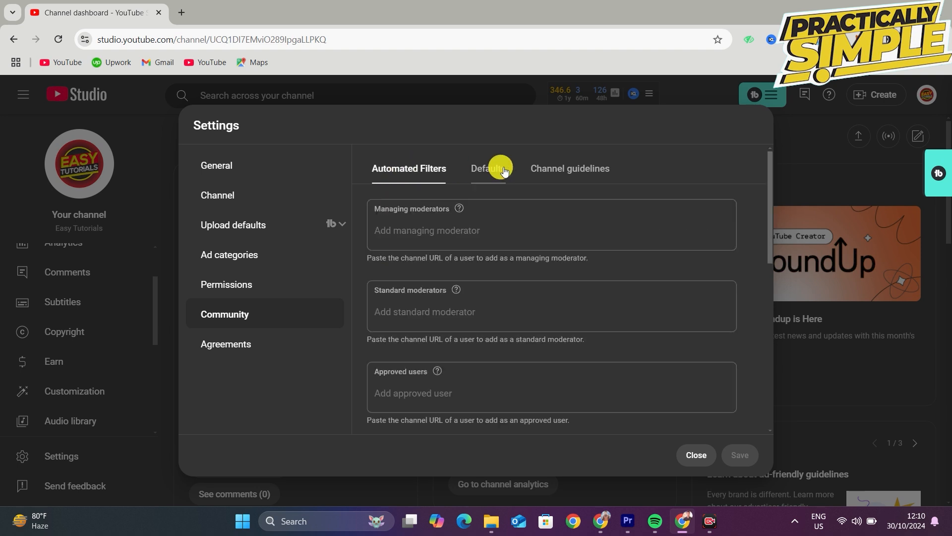
click(488, 168)
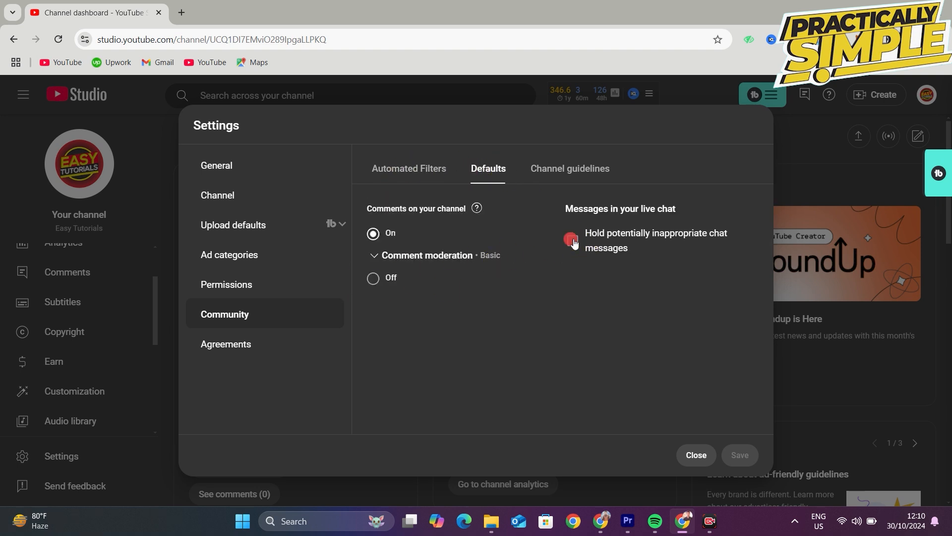
click(570, 241)
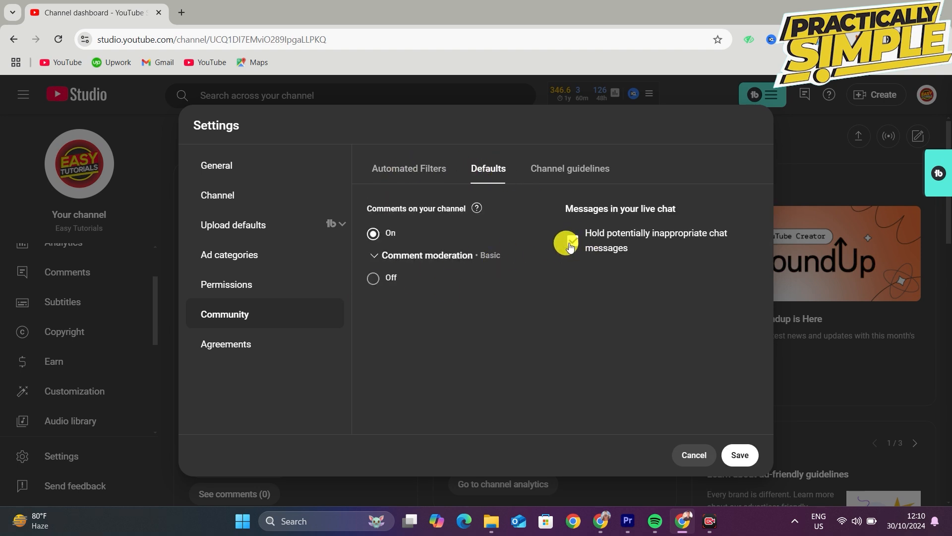
click(572, 241)
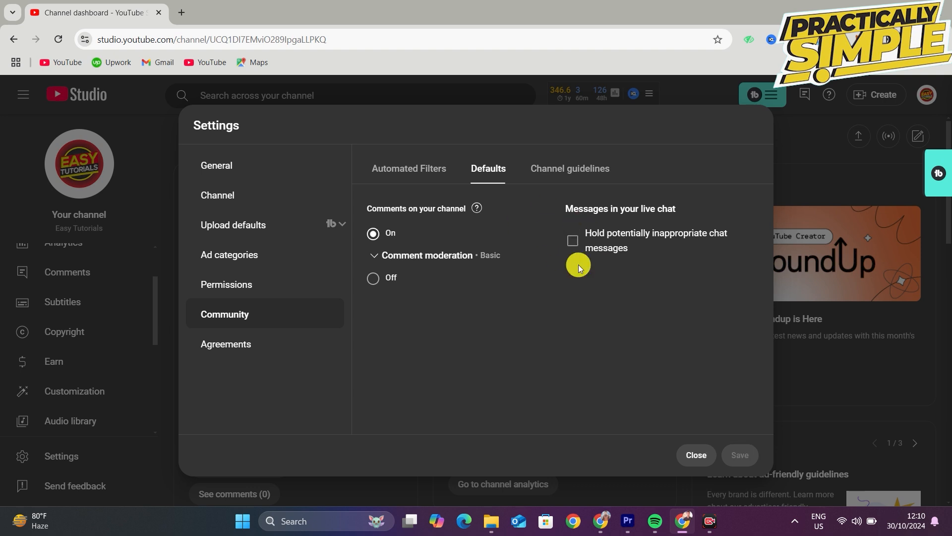
mouse_move(495, 254)
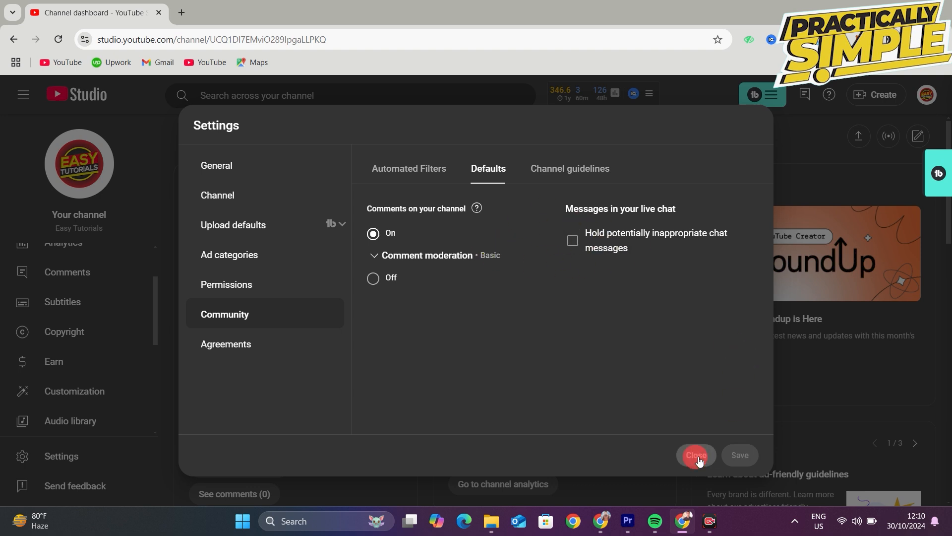
click(695, 455)
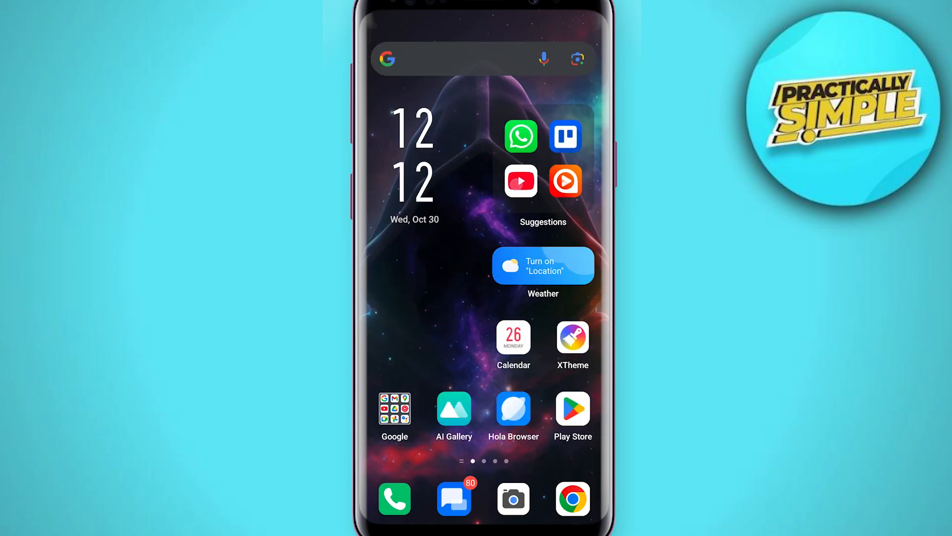
Open the YouTube app on the phone and go to its General settings
click(520, 181)
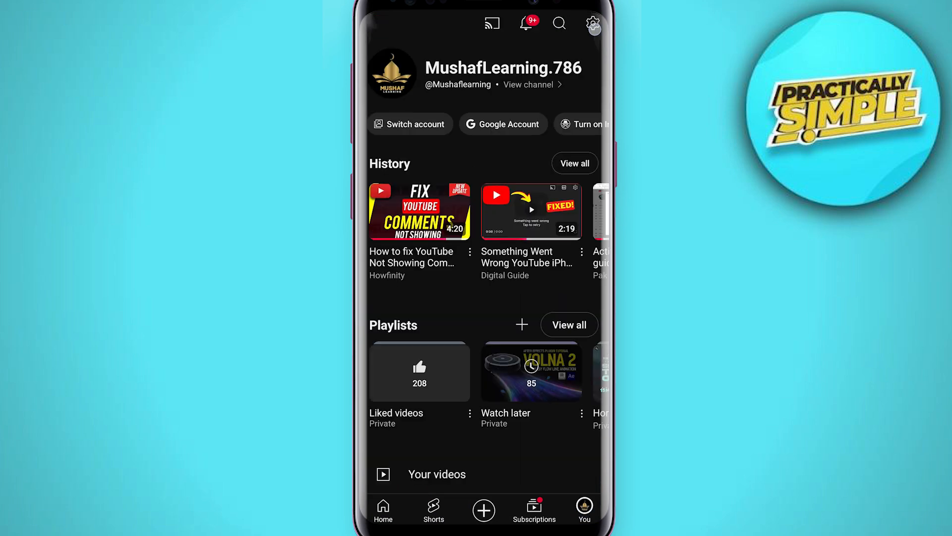
click(593, 24)
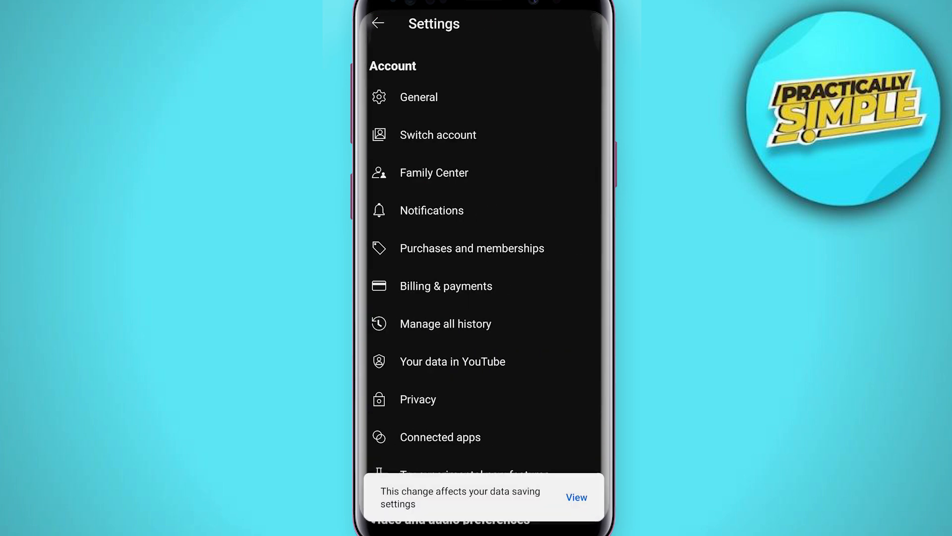
scroll(down, 3)
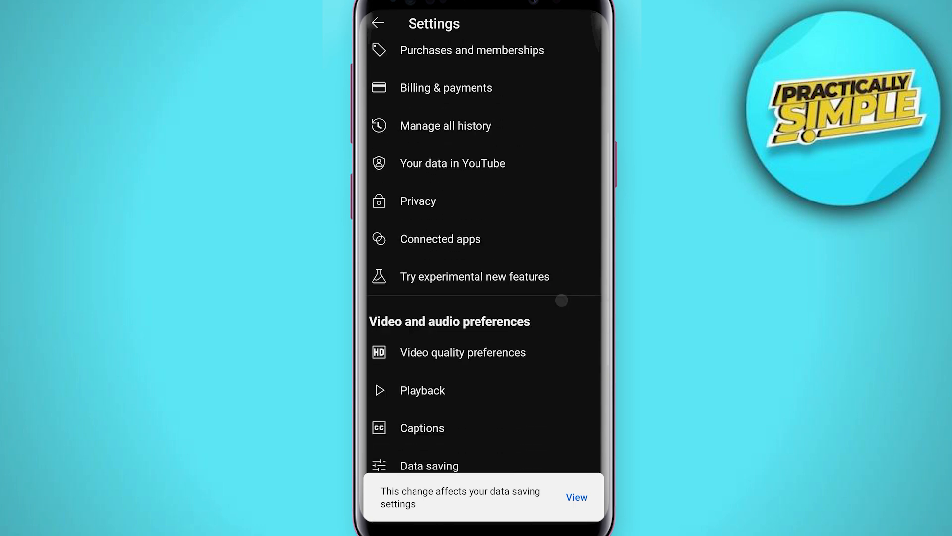
scroll(up, 3)
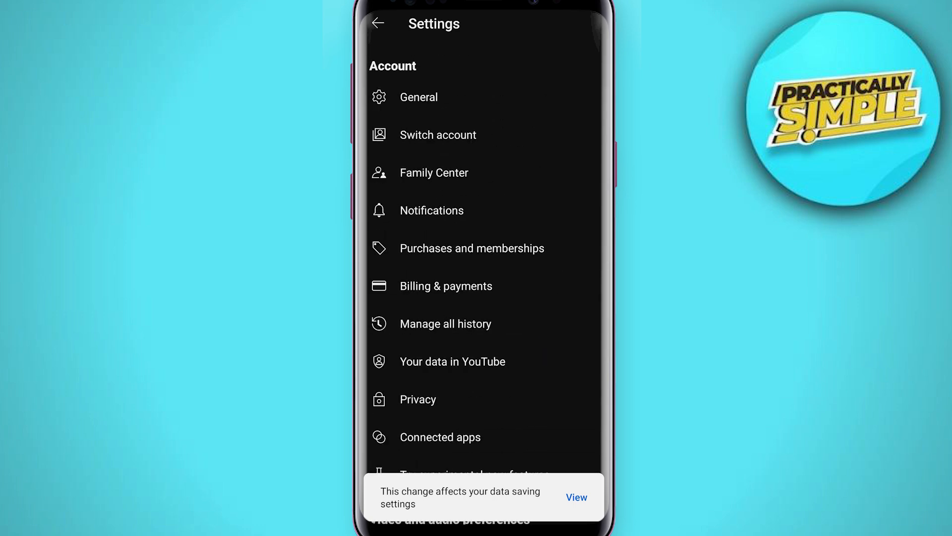
click(417, 107)
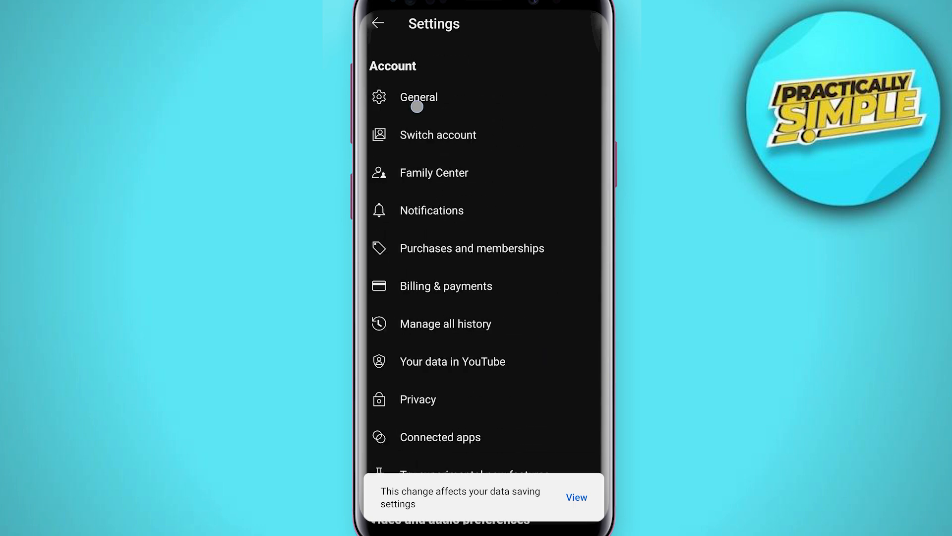
click(419, 97)
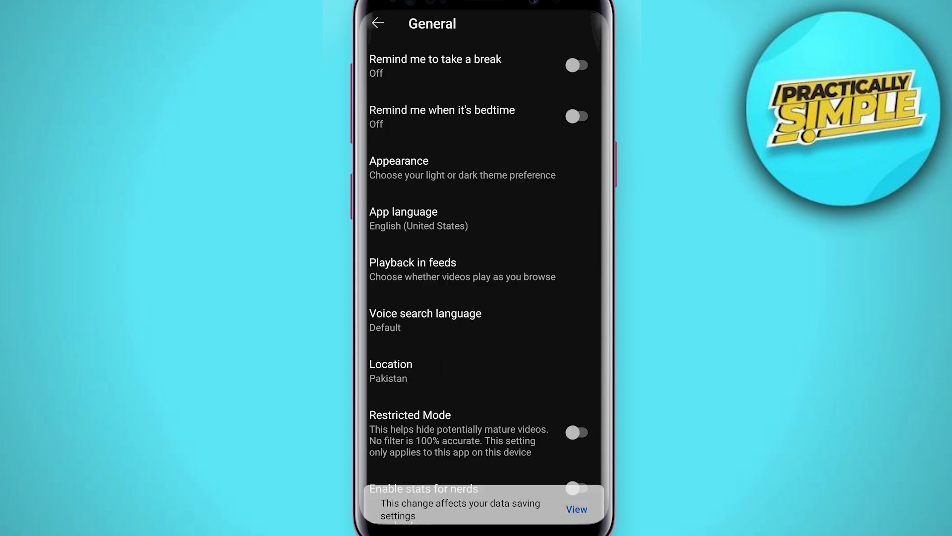
Switch Restricted Mode on and then back off
scroll(down, 3)
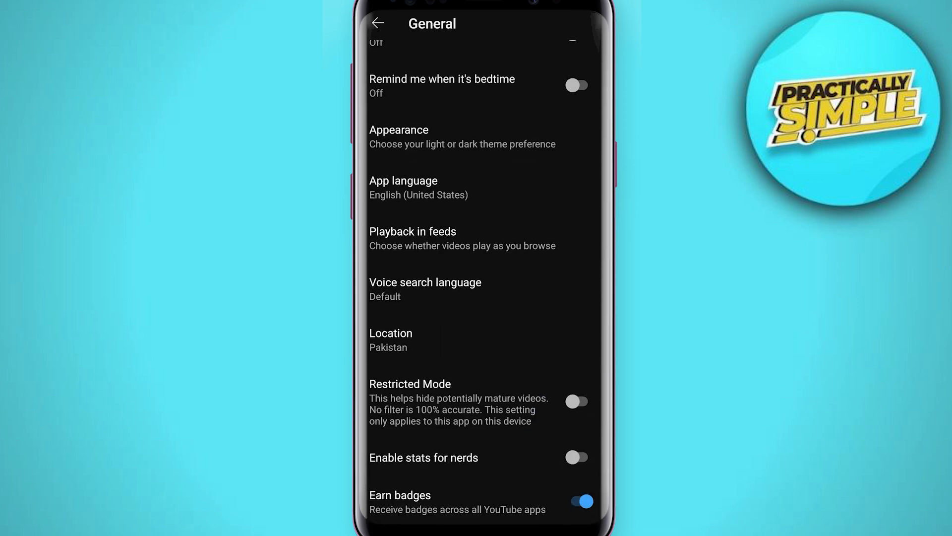
click(576, 400)
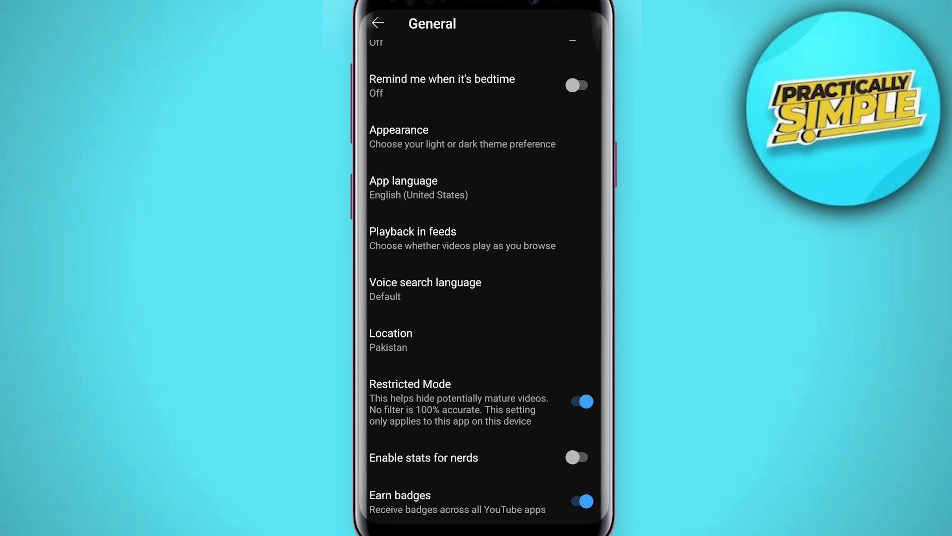
click(580, 400)
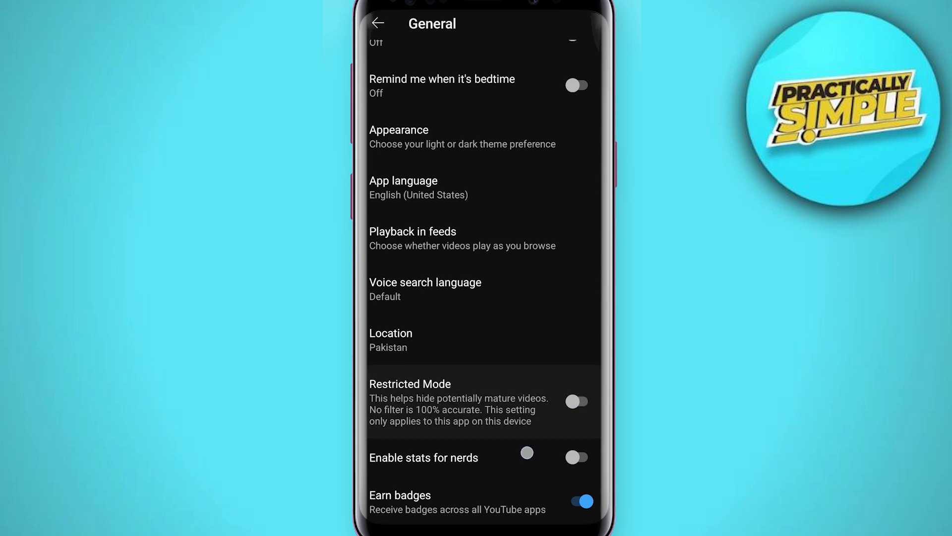
scroll(up, 3)
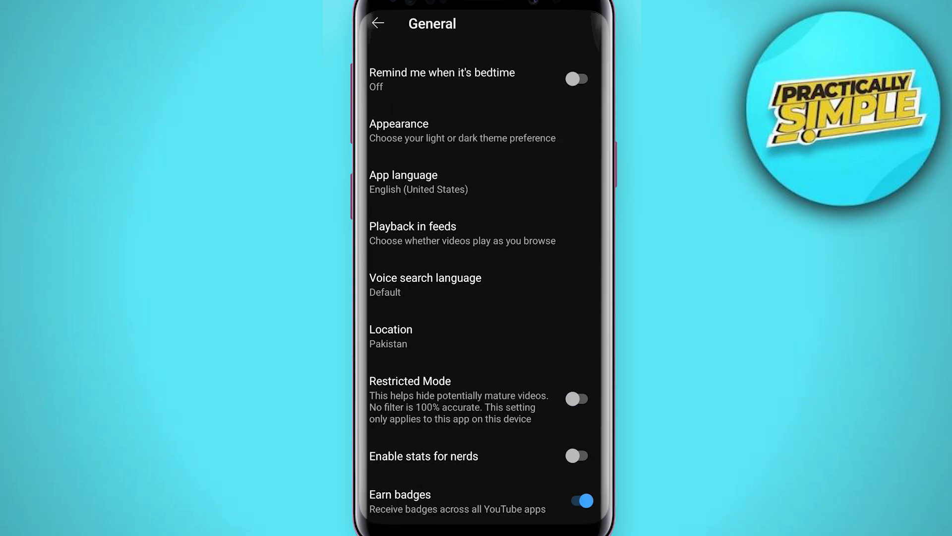
scroll(up, 3)
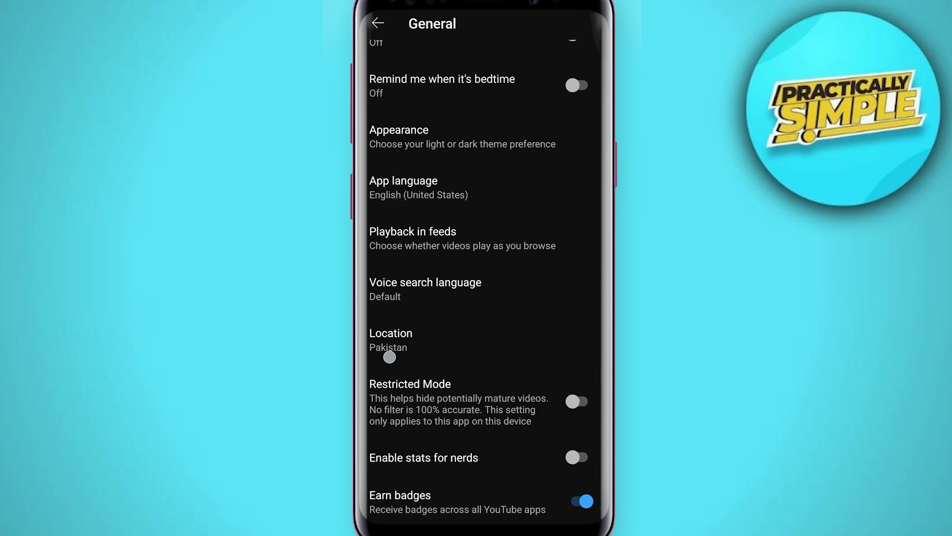
scroll(up, 3)
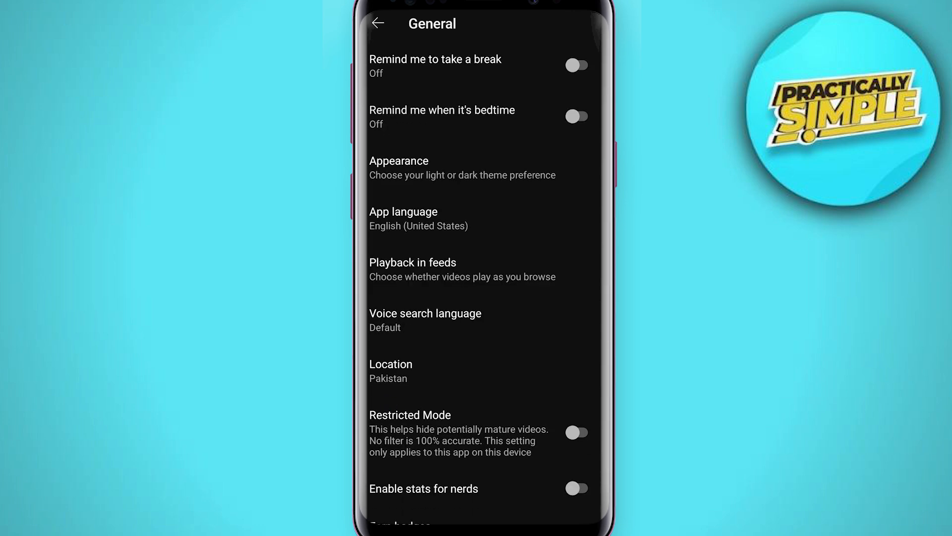
Go back through Settings, the profile page and the home feed, then exit to the phone home screen
click(377, 23)
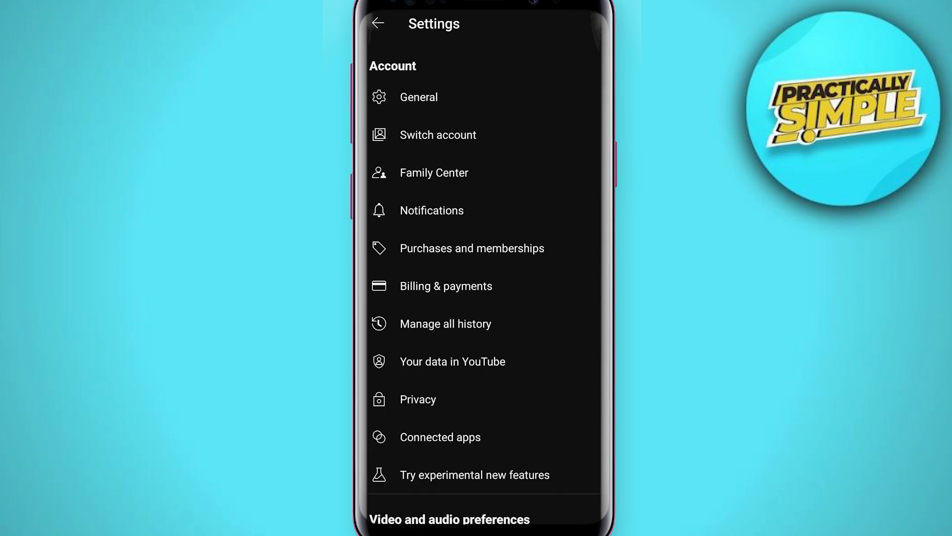
click(378, 23)
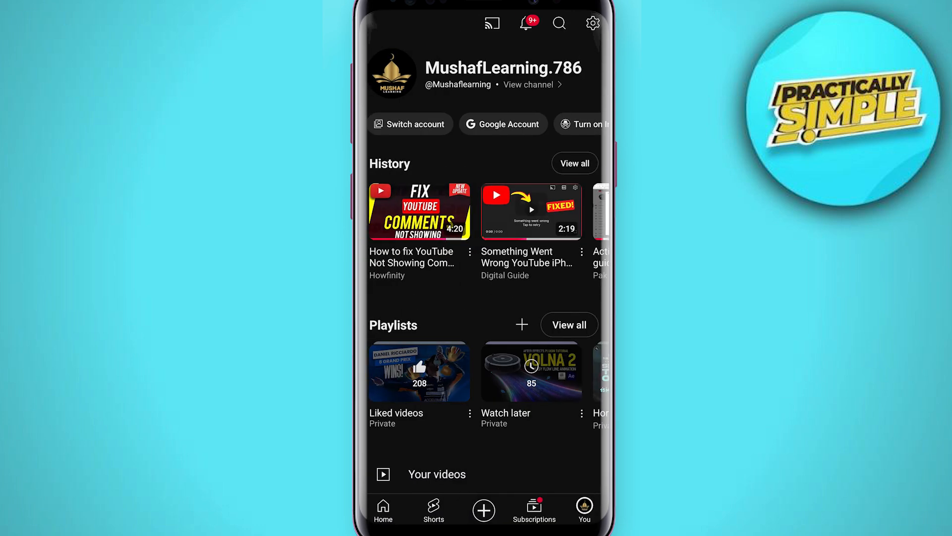
click(383, 509)
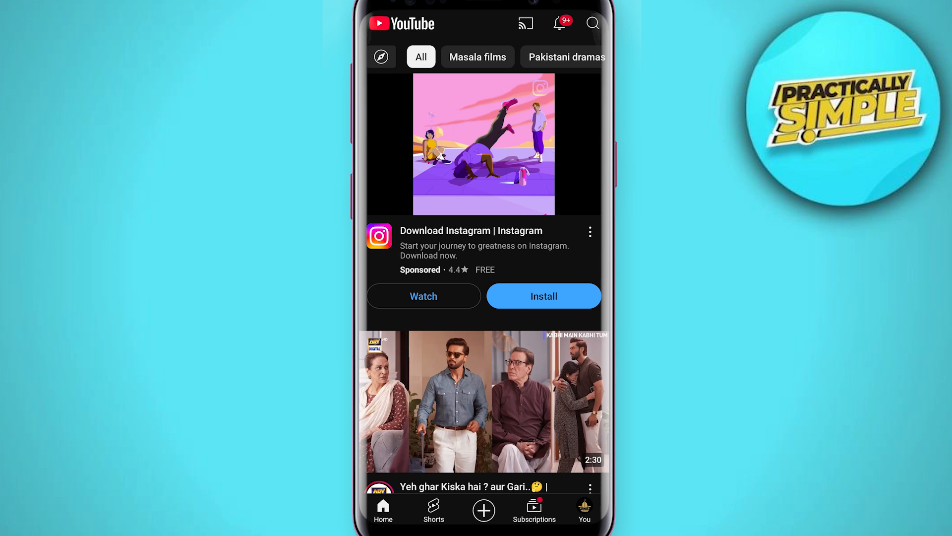
key(Home)
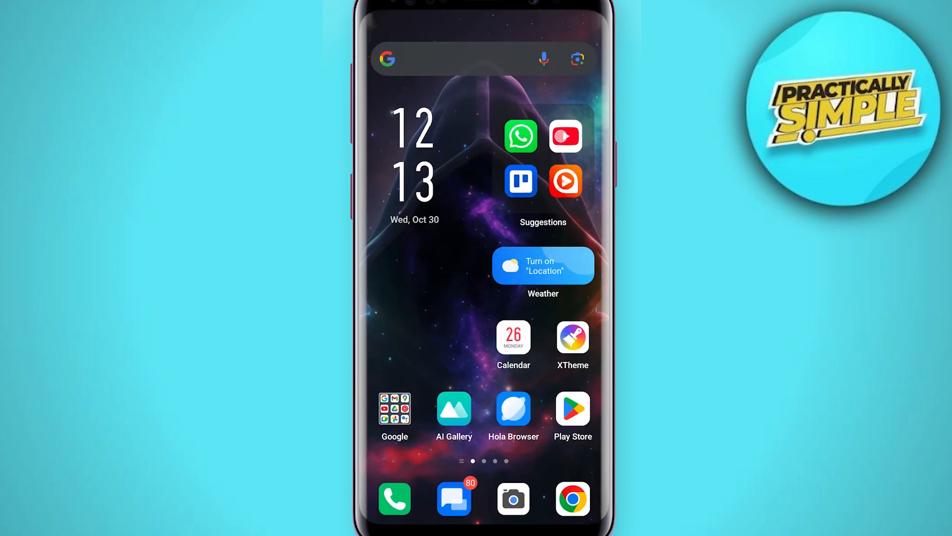
Open YouTube's app info page from the app drawer and scroll its details
scroll(up, 3)
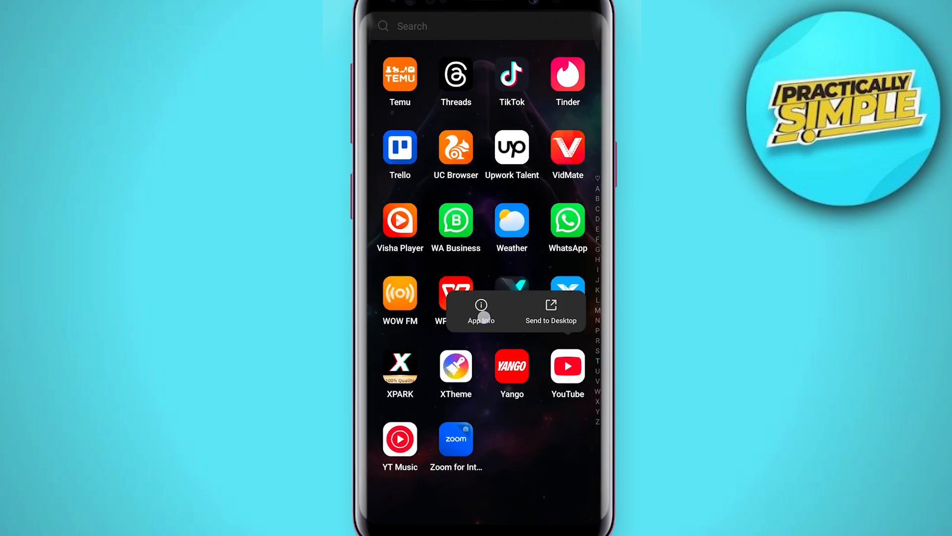
click(481, 320)
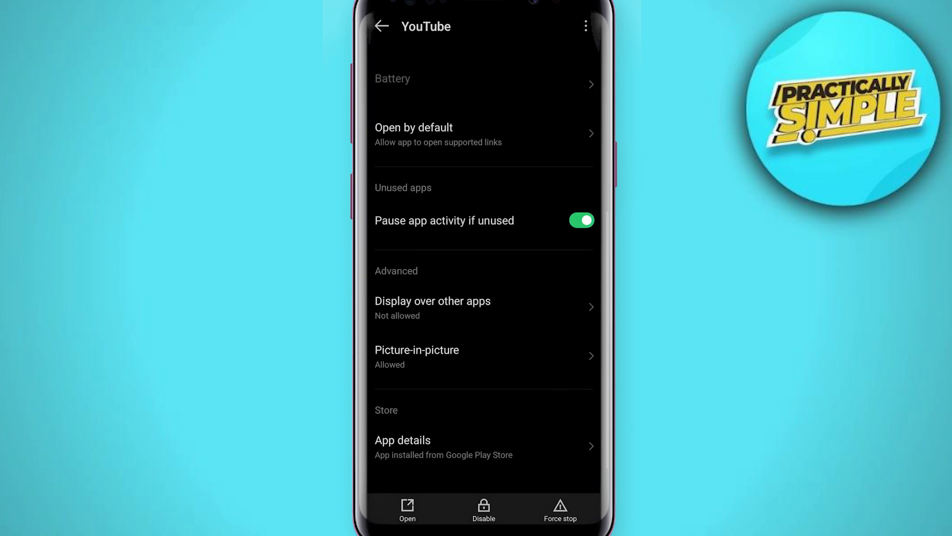
scroll(down, 3)
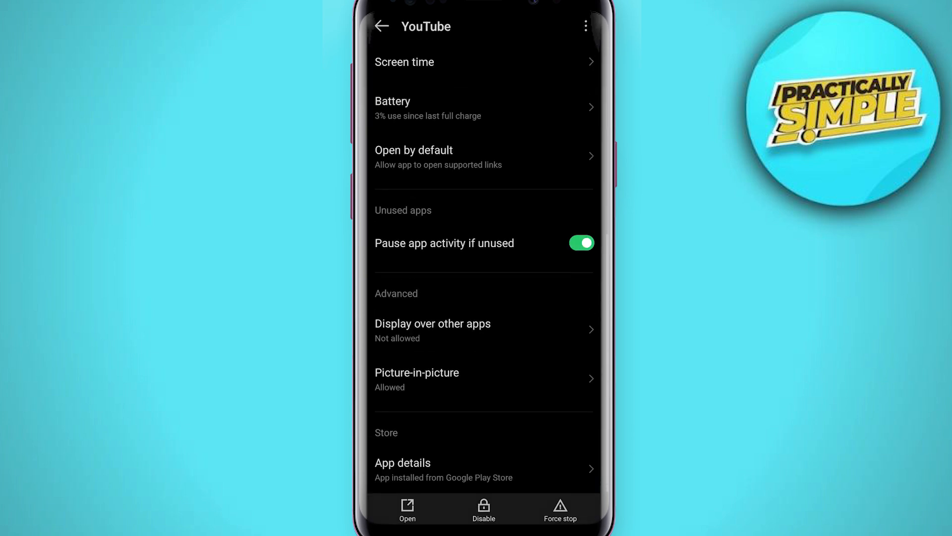